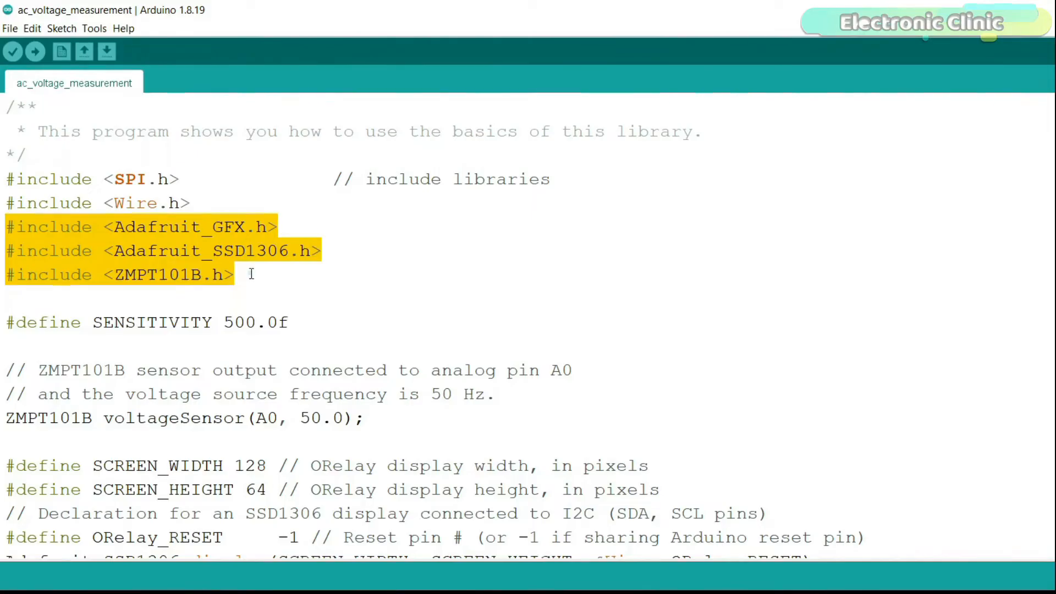
# - Bring up the Library Manager from the Sketch menu to install the sketch's libraries
pyautogui.click(61, 28)
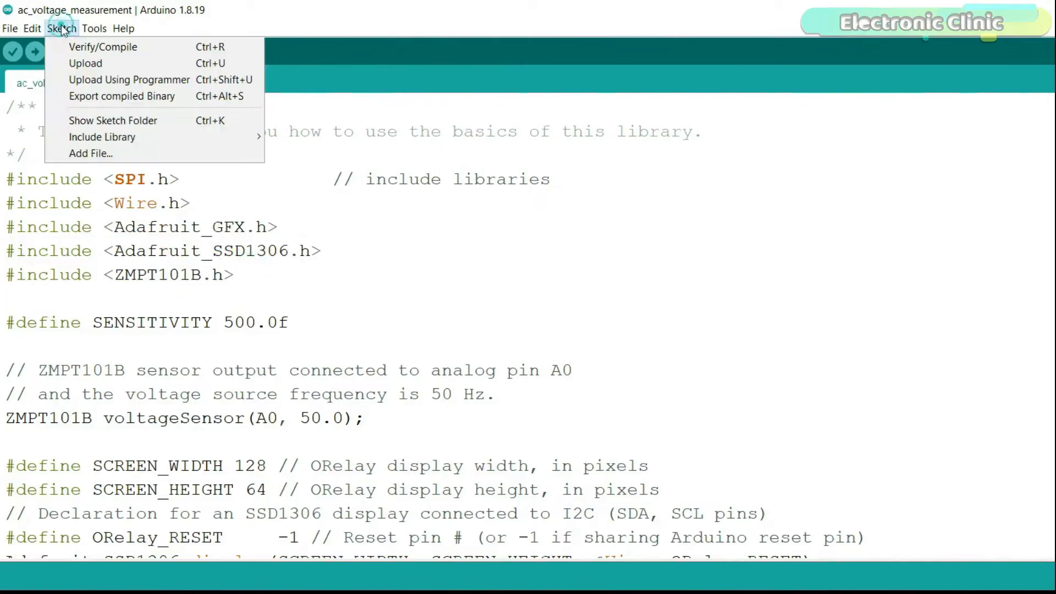
pyautogui.moveTo(101, 137)
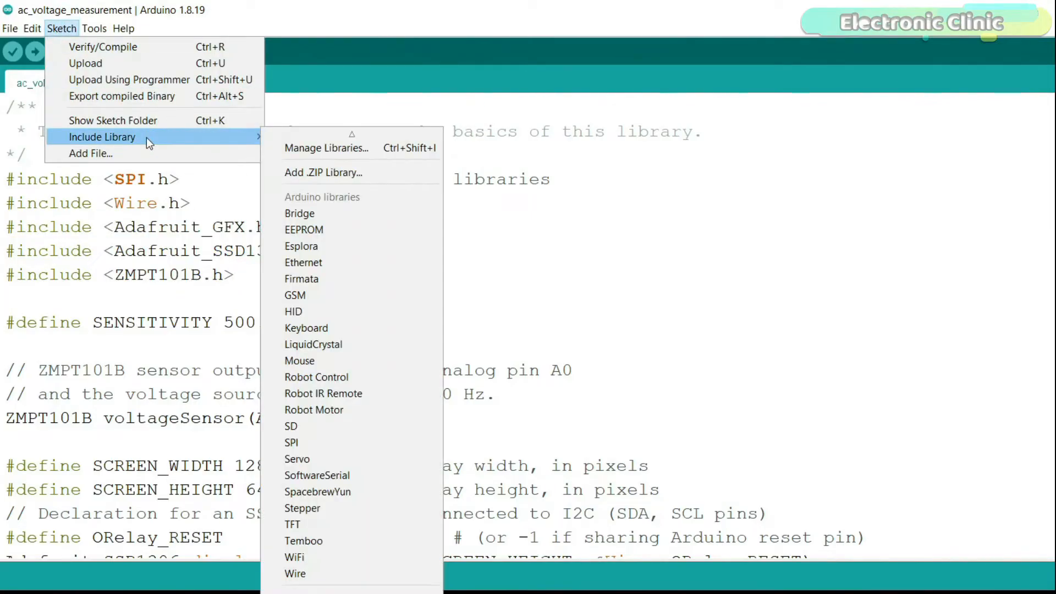
pyautogui.moveTo(326, 148)
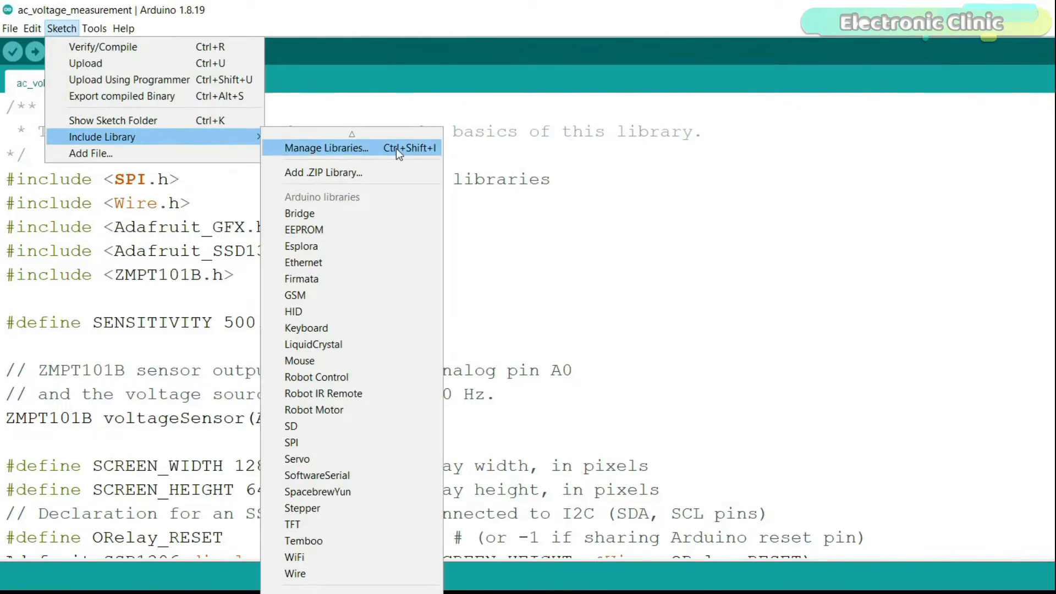
pyautogui.click(326, 147)
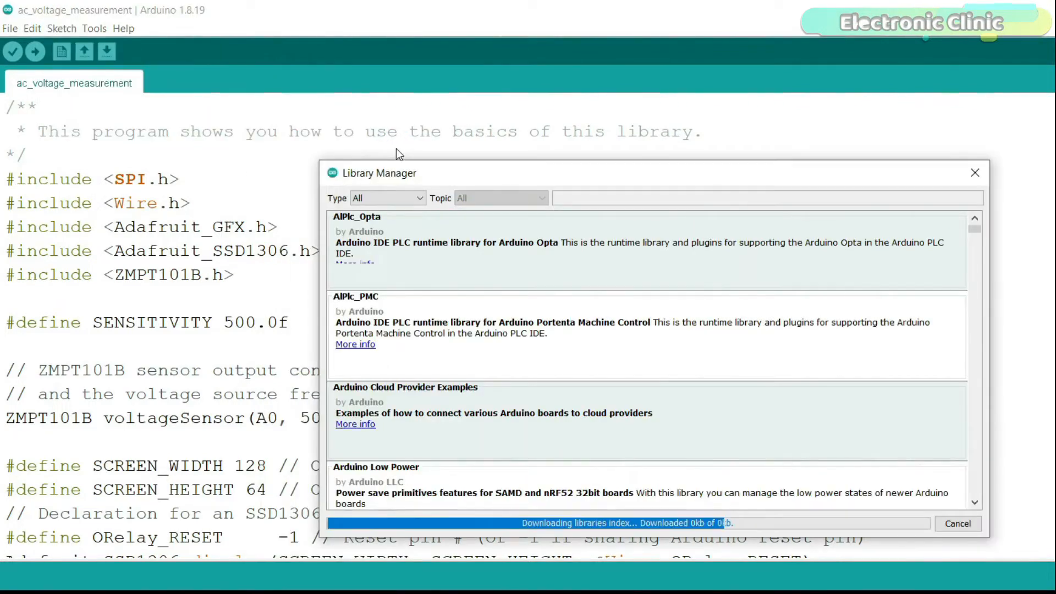
# - Confirm Adafruit SSD1306 is installed, then install the ZMPT101B voltage sensor library
pyautogui.write('adafruit_gfx')
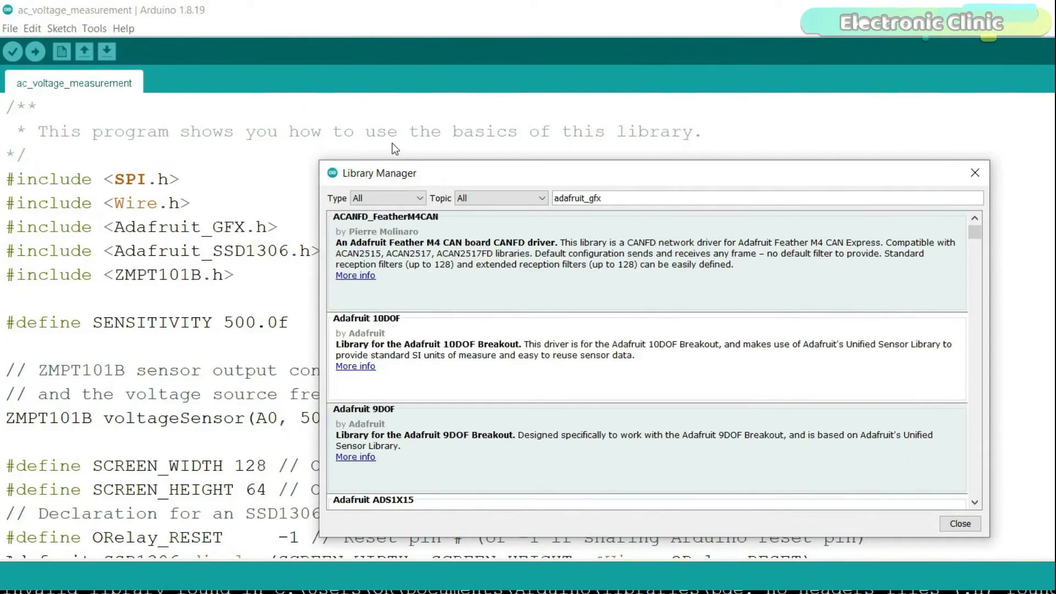
pyautogui.scroll(-3)
pyautogui.write('ssd1306')
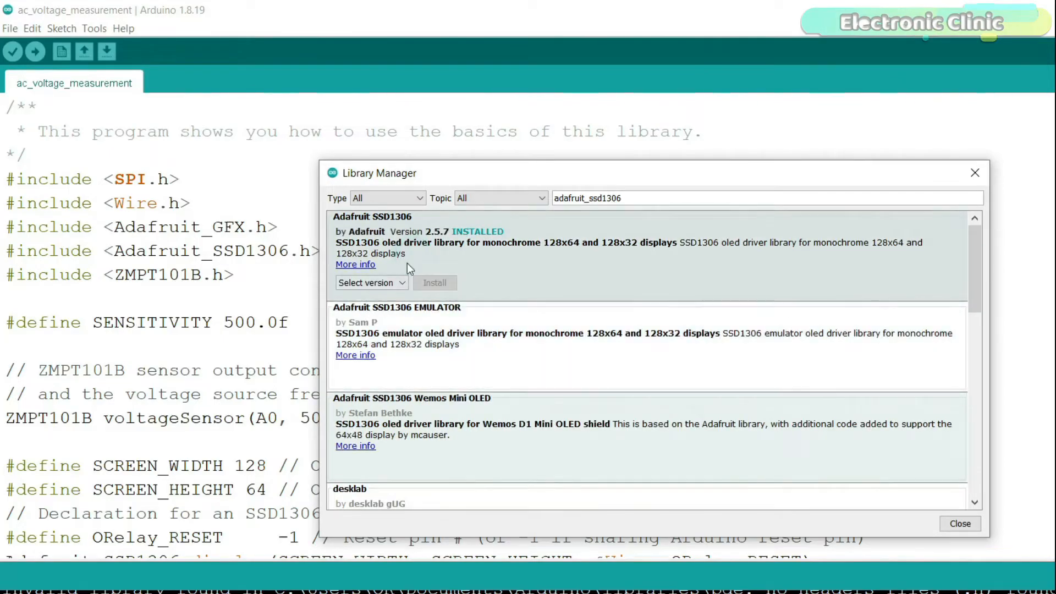
pyautogui.click(633, 198)
pyautogui.write('zmpt101b')
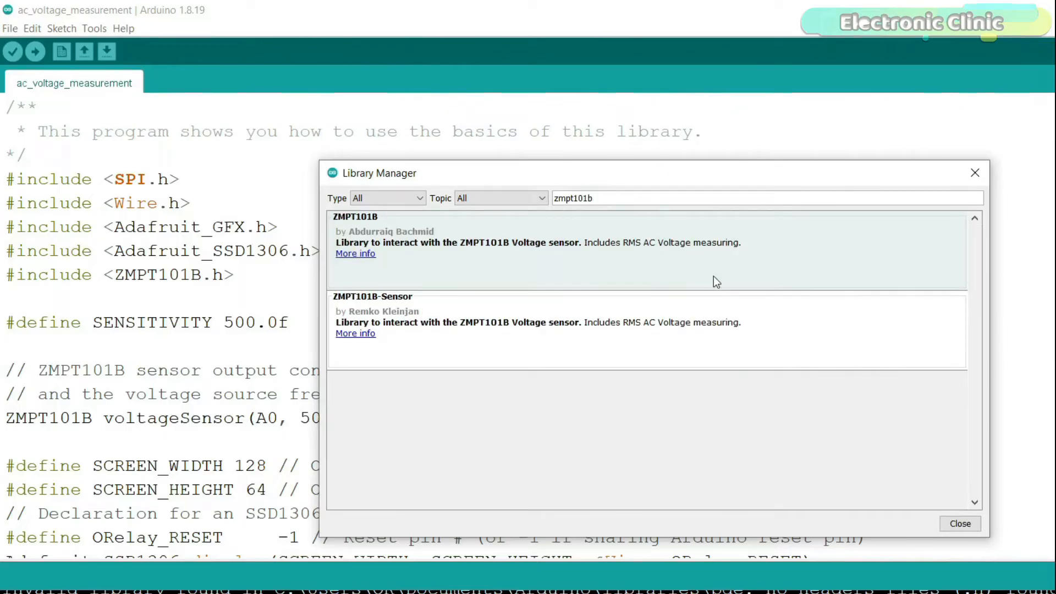
pyautogui.moveTo(578, 248)
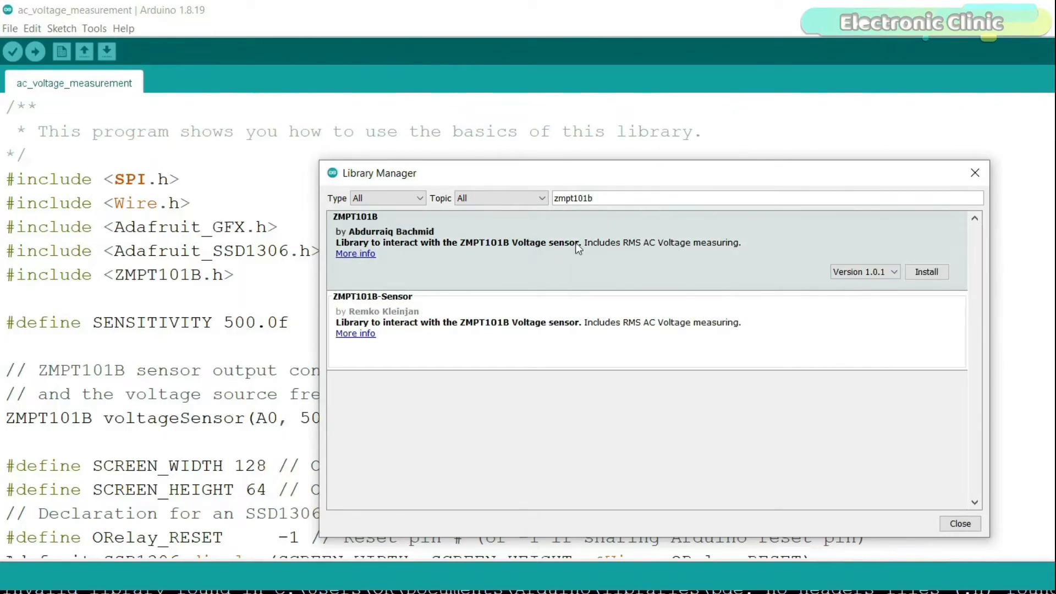
pyautogui.click(926, 271)
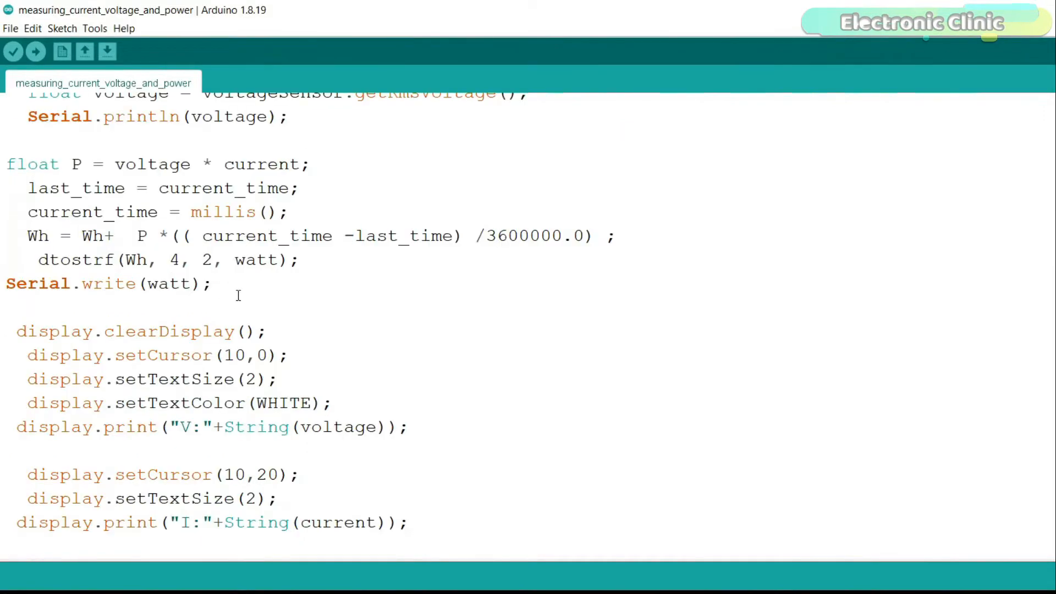
pyautogui.scroll(-3)
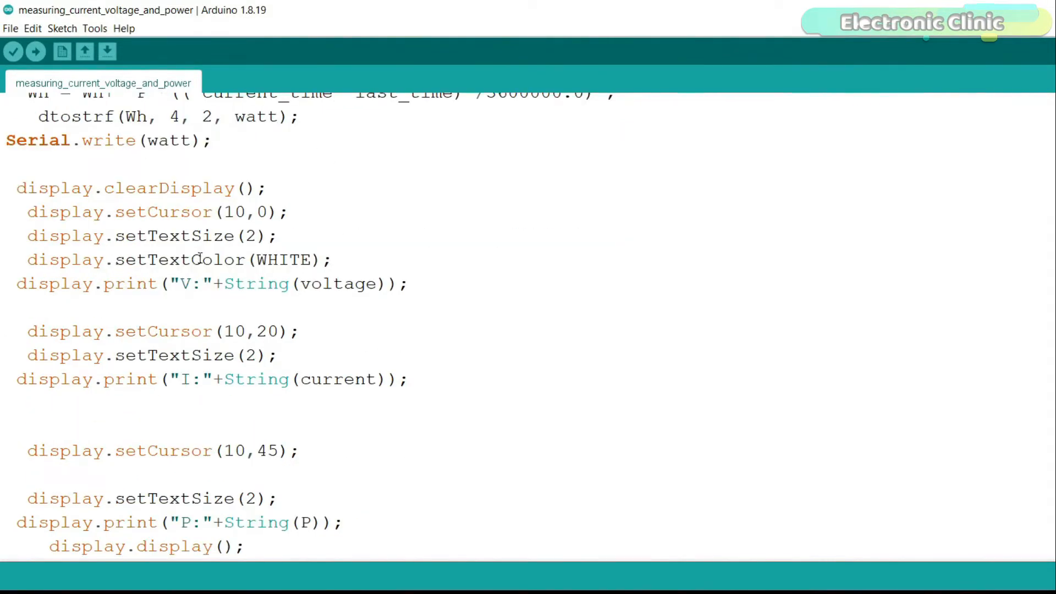
pyautogui.scroll(-3)
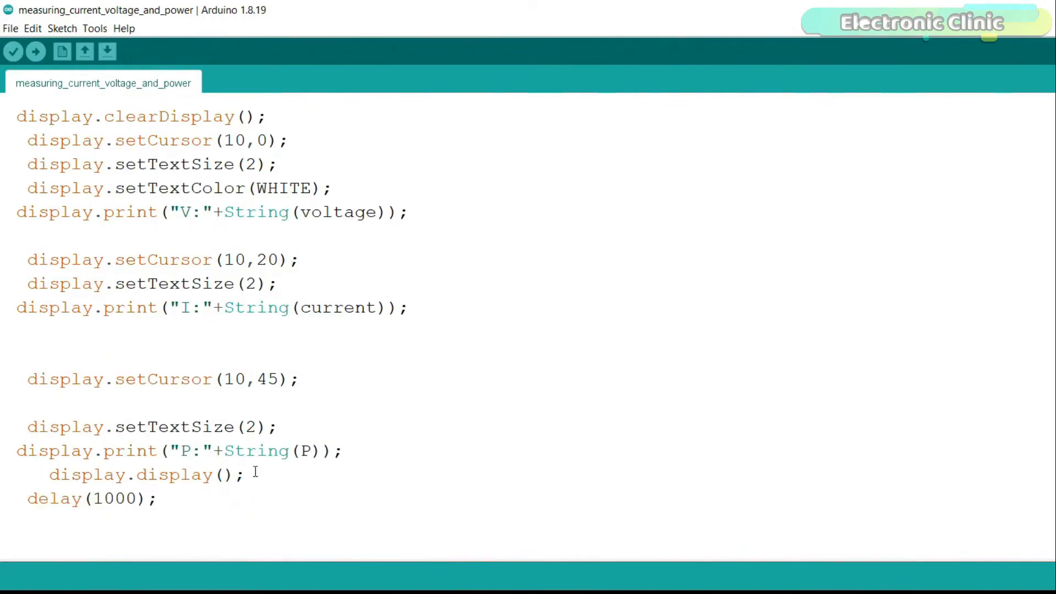
pyautogui.scroll(-3)
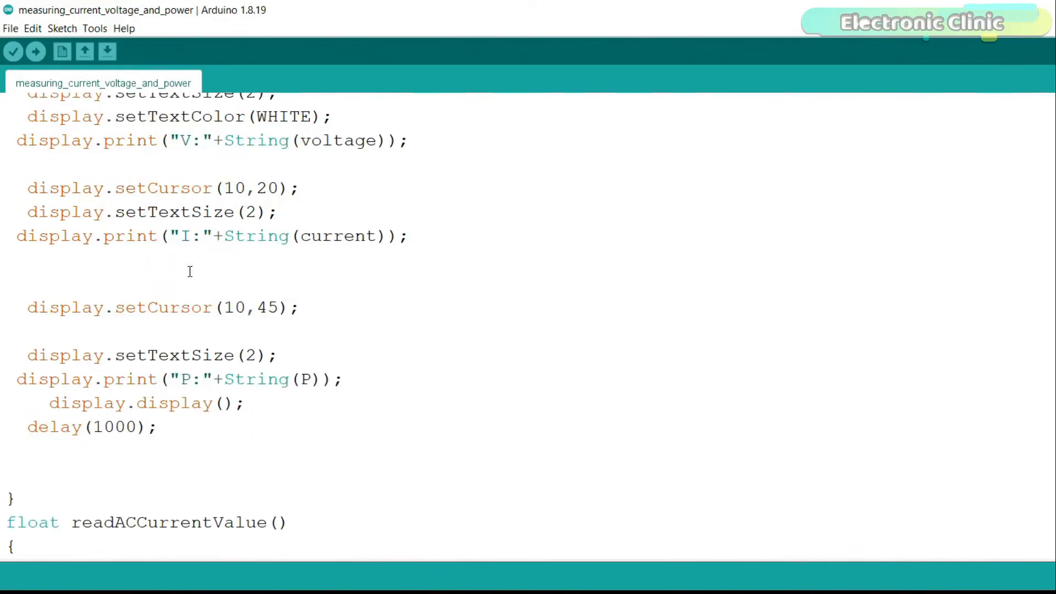
pyautogui.scroll(-3)
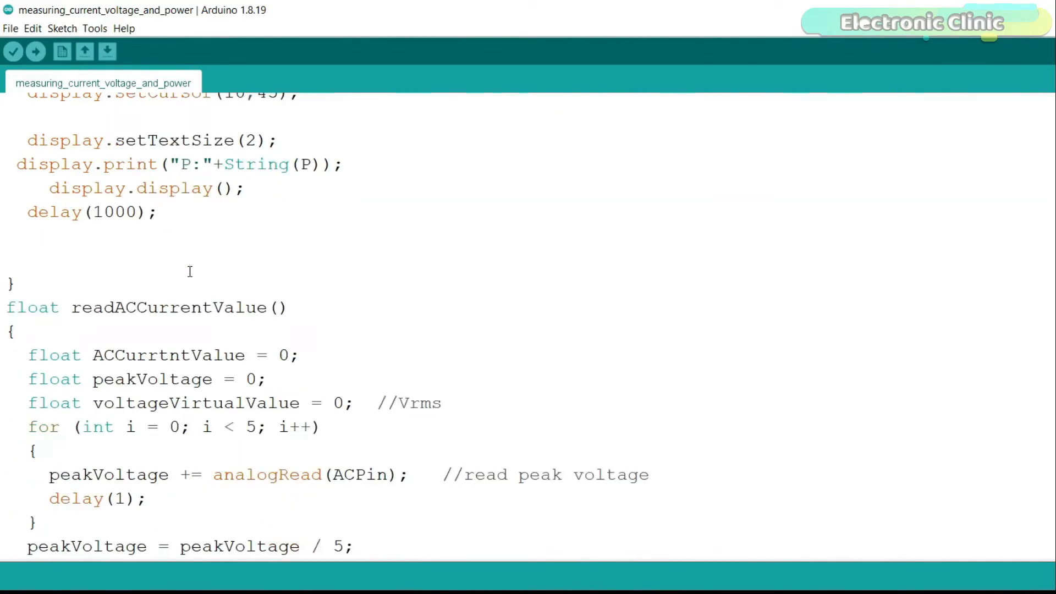
pyautogui.scroll(-3)
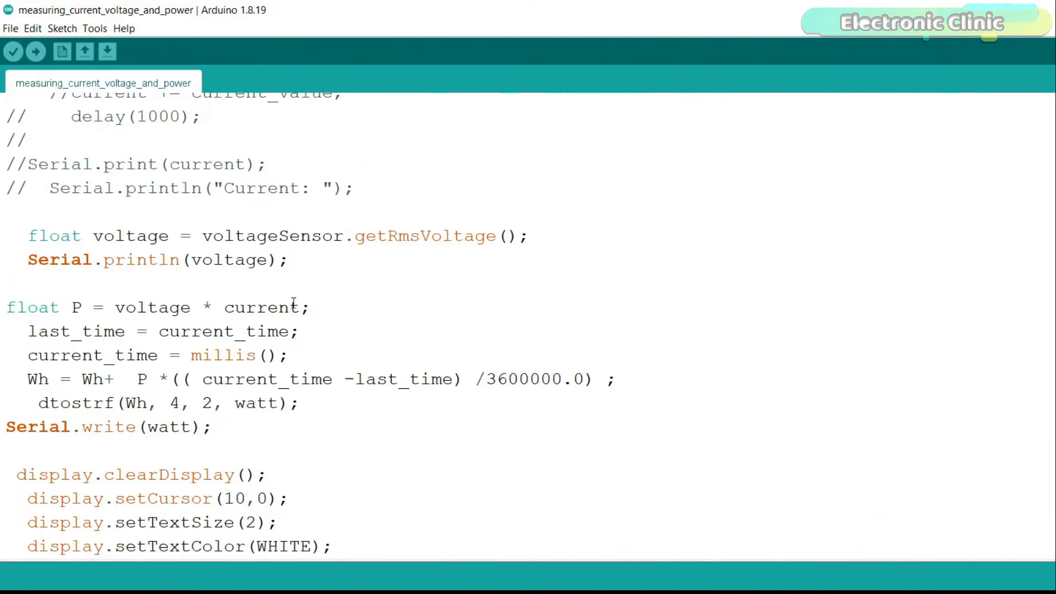
pyautogui.scroll(-3)
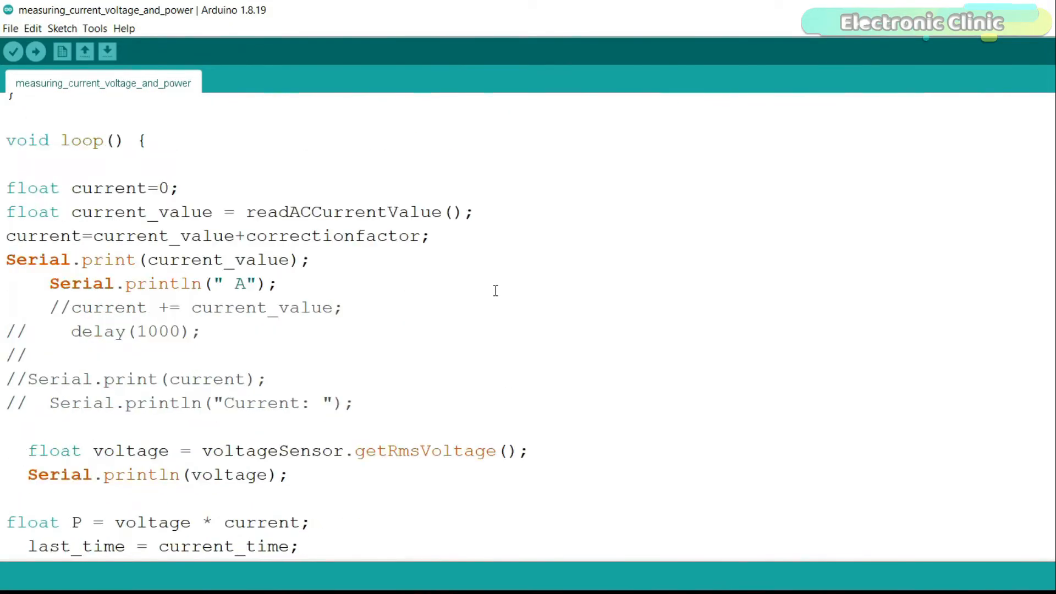
pyautogui.scroll(-3)
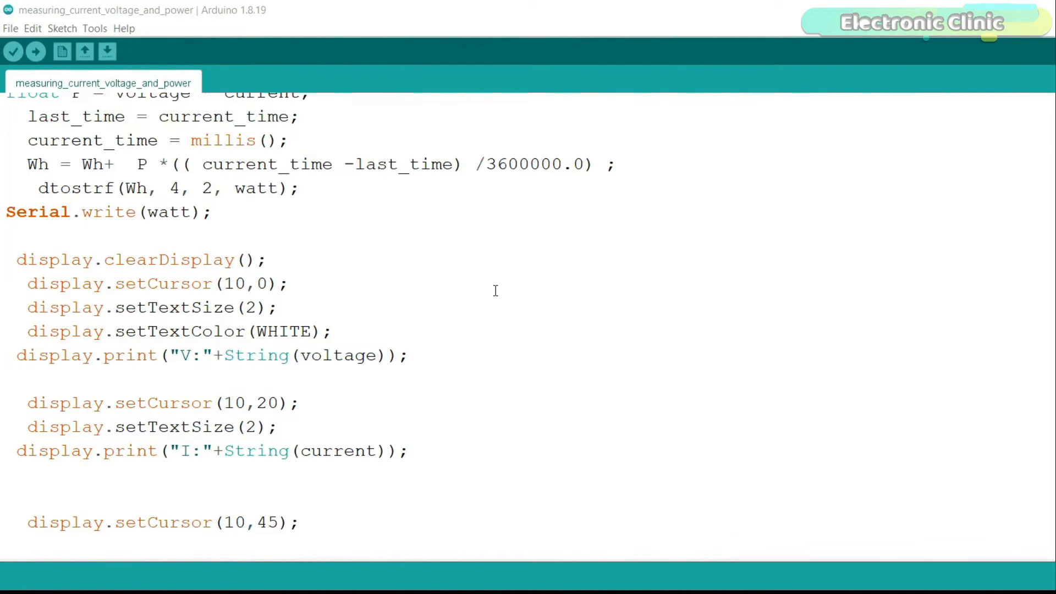
pyautogui.scroll(-3)
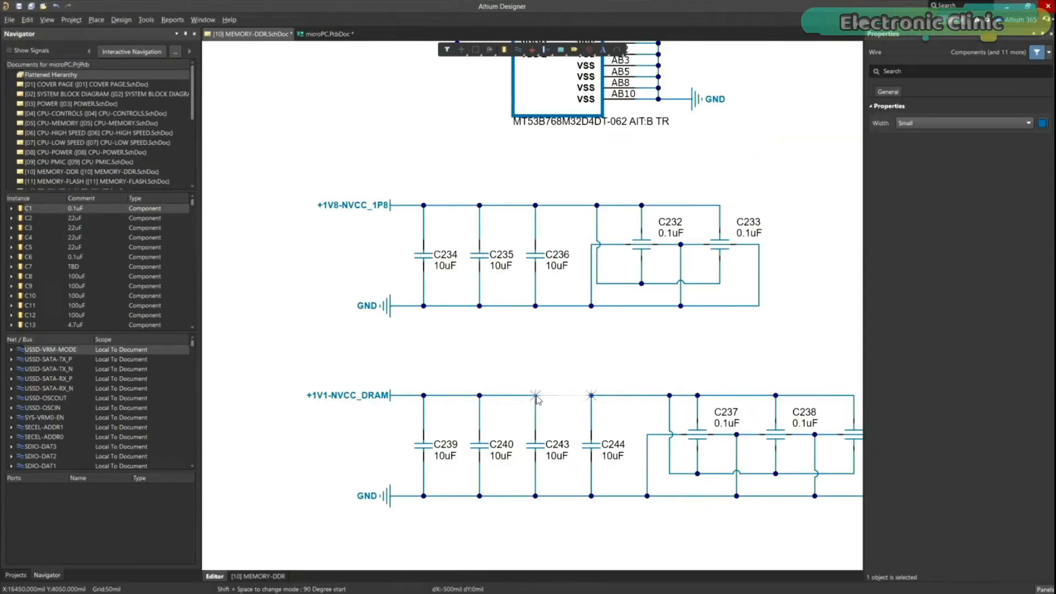
# - Show the vertices of the short wire segment on the +1V1-NVCC_DRAM net
pyautogui.rightClick(538, 396)
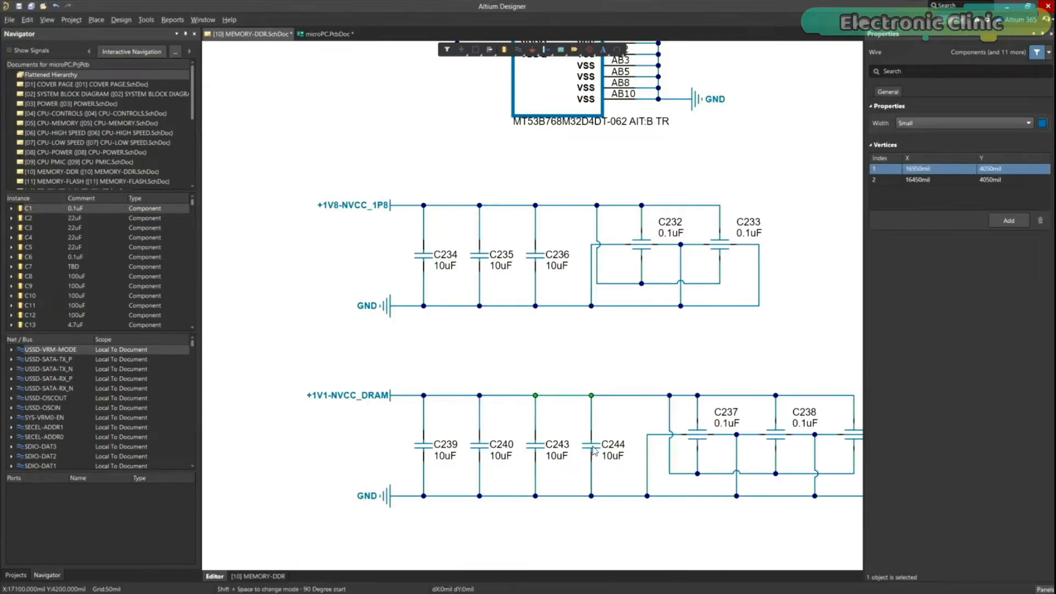
pyautogui.click(325, 33)
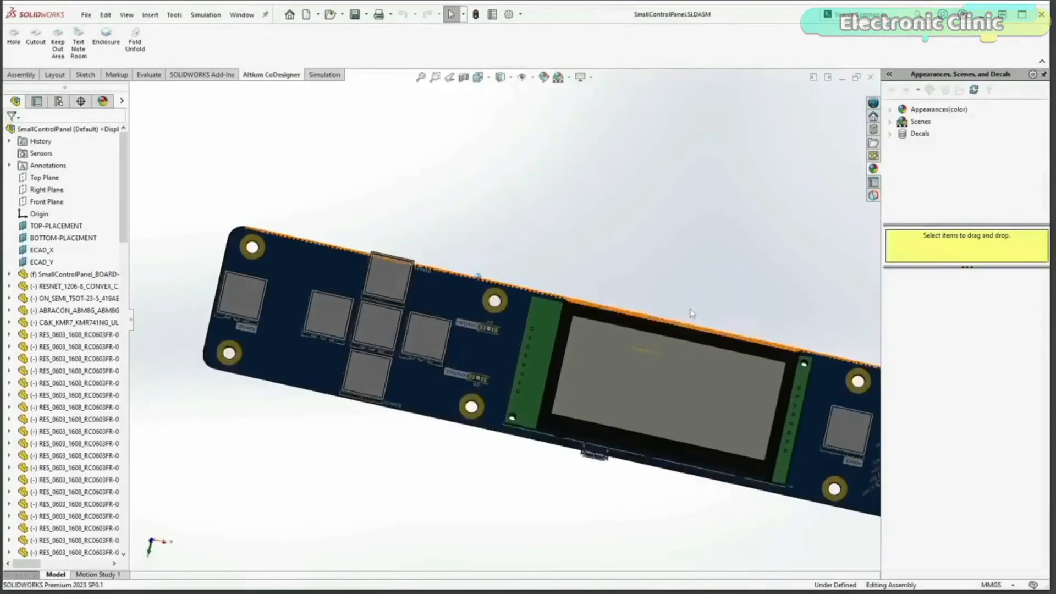
# - Mate the board's BOTTOM-PLACEMENT plane to the enclosure's Top Plane
pyautogui.moveTo(690, 313); pyautogui.dragTo(722, 248)
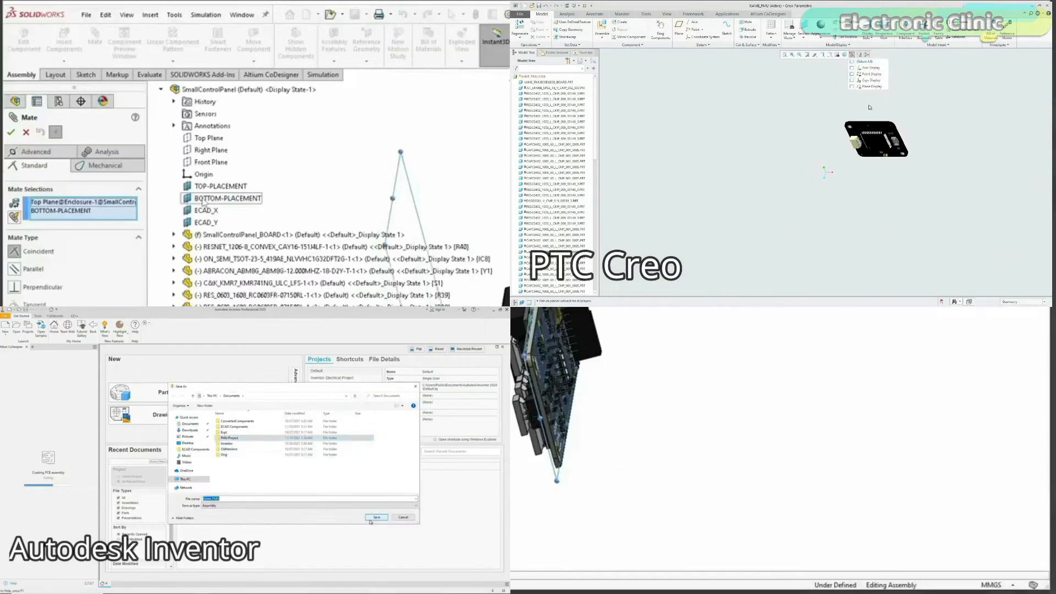
pyautogui.click(376, 517)
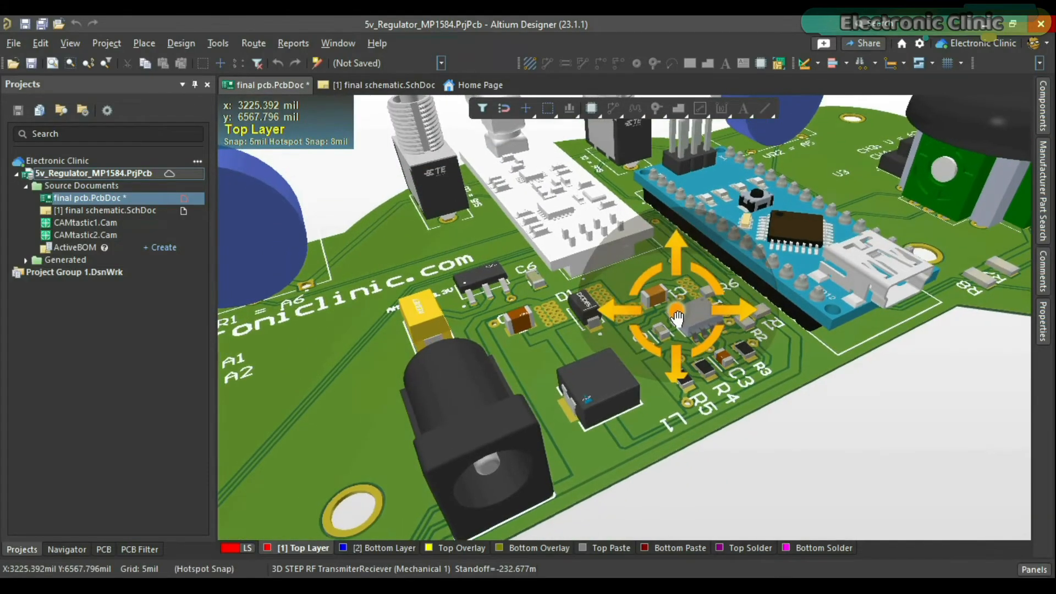
# - Move the small component near R3 on the 5V regulator board's 3D layout
pyautogui.write('Do')
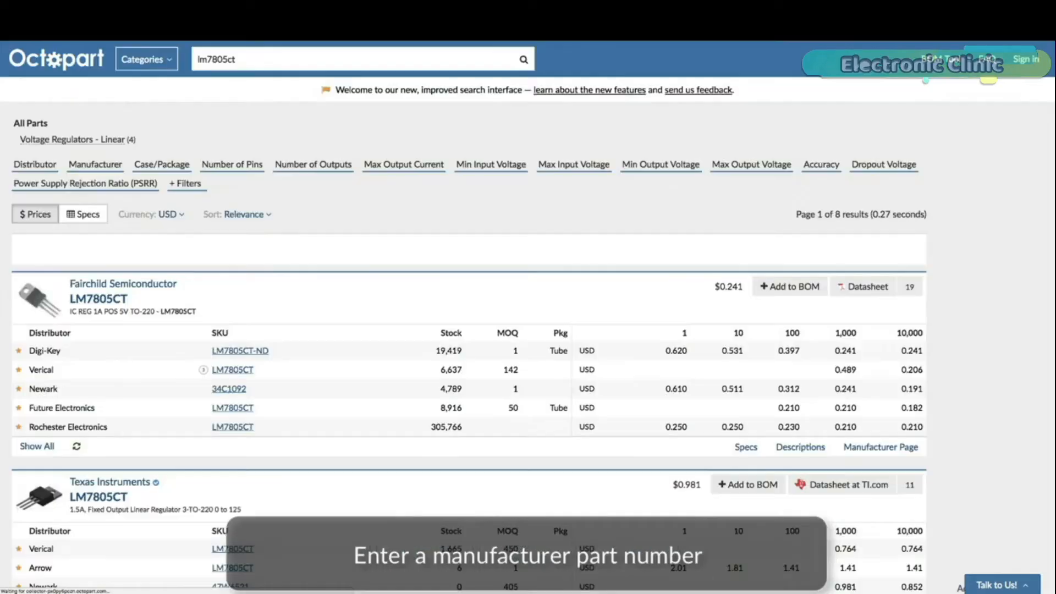
# - Select the Digi-Key offer for LM7805CT from the Octopart results
pyautogui.scroll(-3)
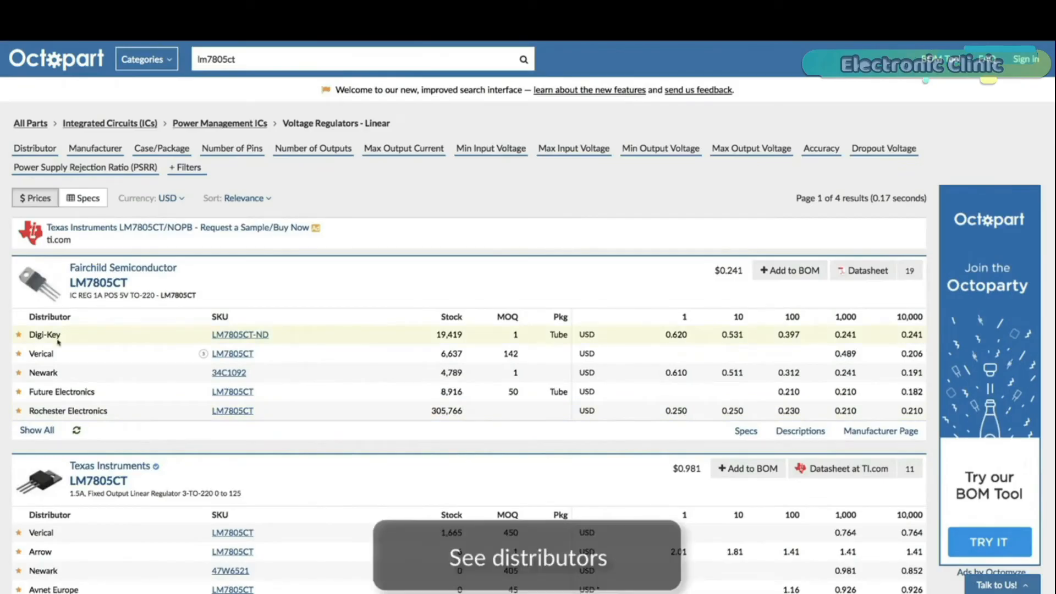
pyautogui.click(867, 270)
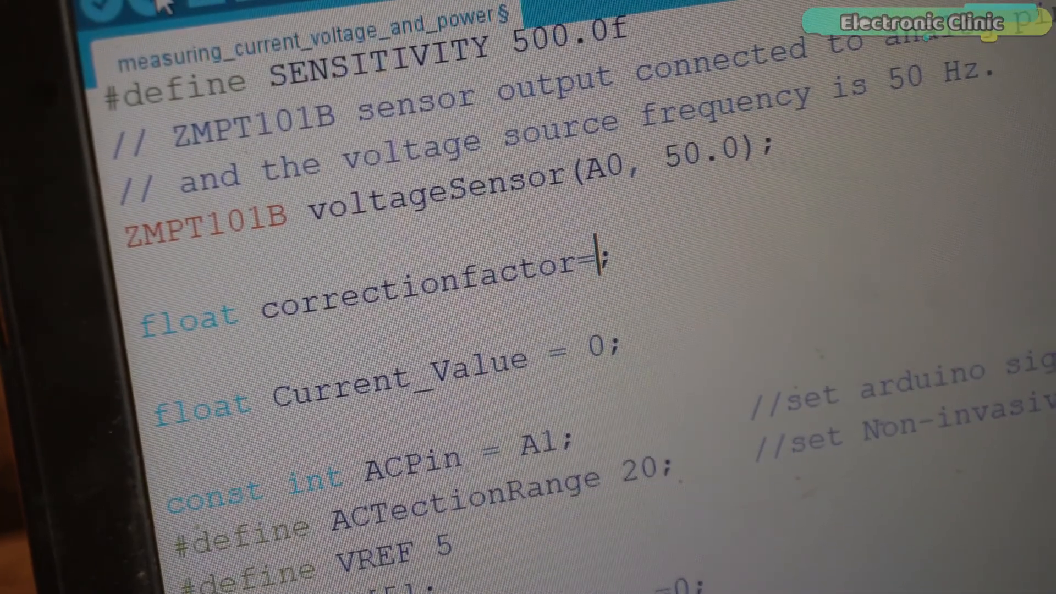
# - Set correctionfactor to 9 and upload the sketch to the Arduino board
pyautogui.write('9')
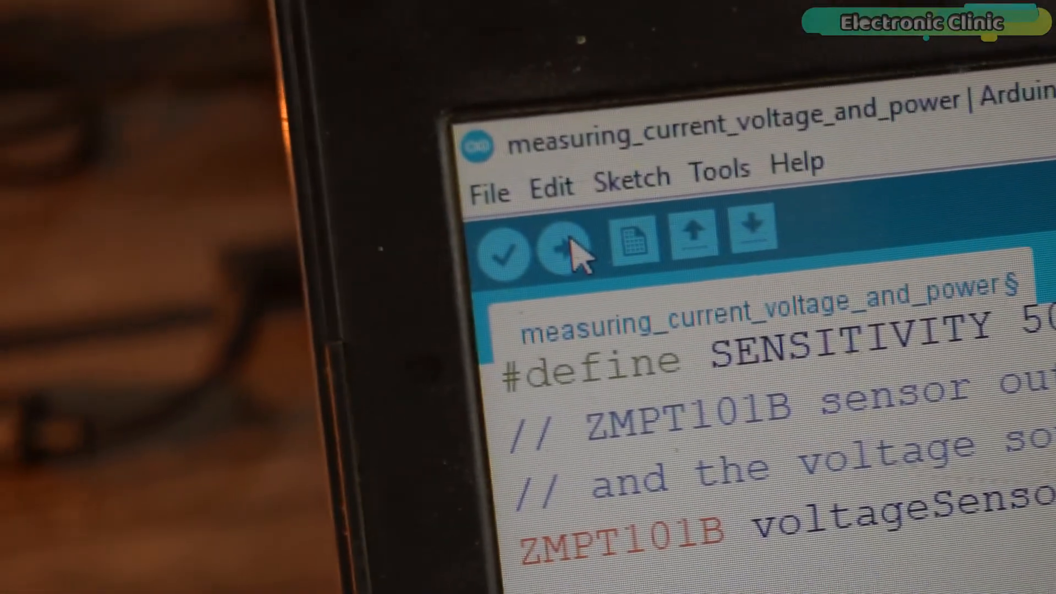
pyautogui.click(559, 233)
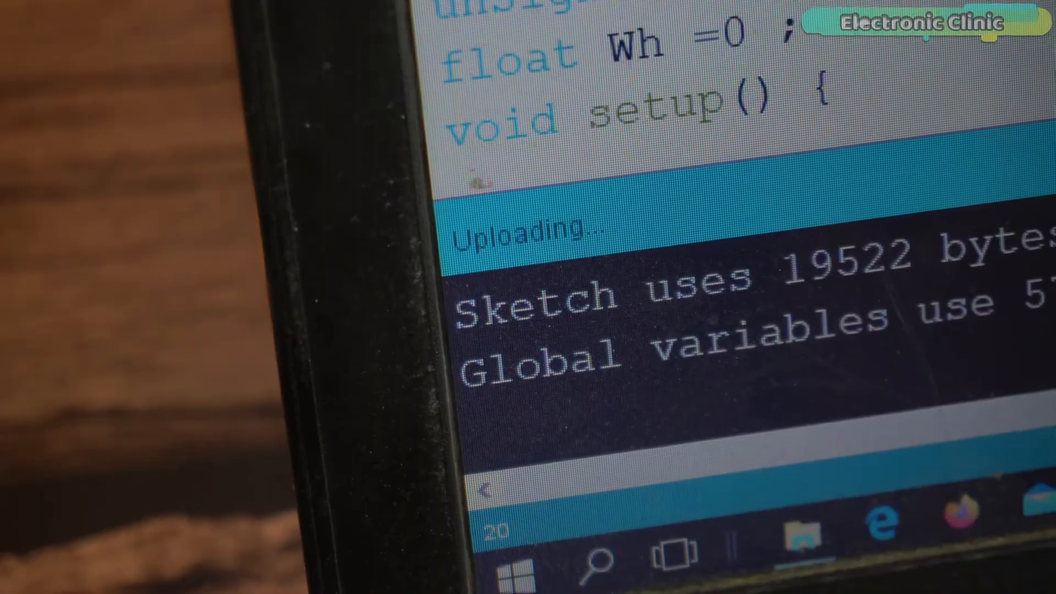